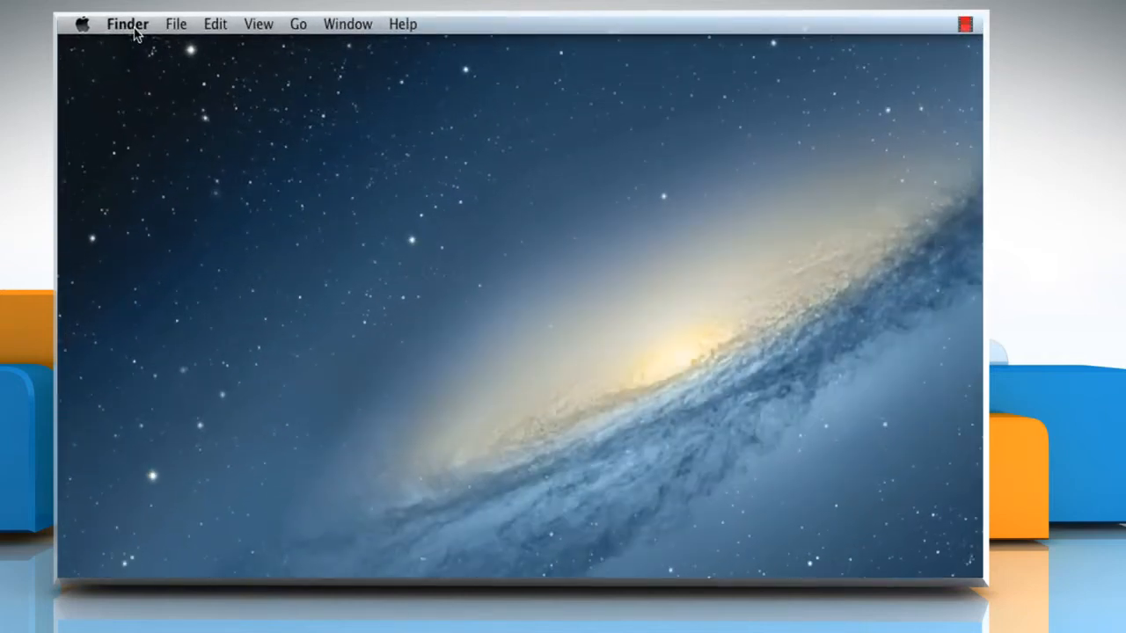
- Bring up Finder Preferences from the Finder menu
{"action": "left_click", "coordinate": [126, 24]}
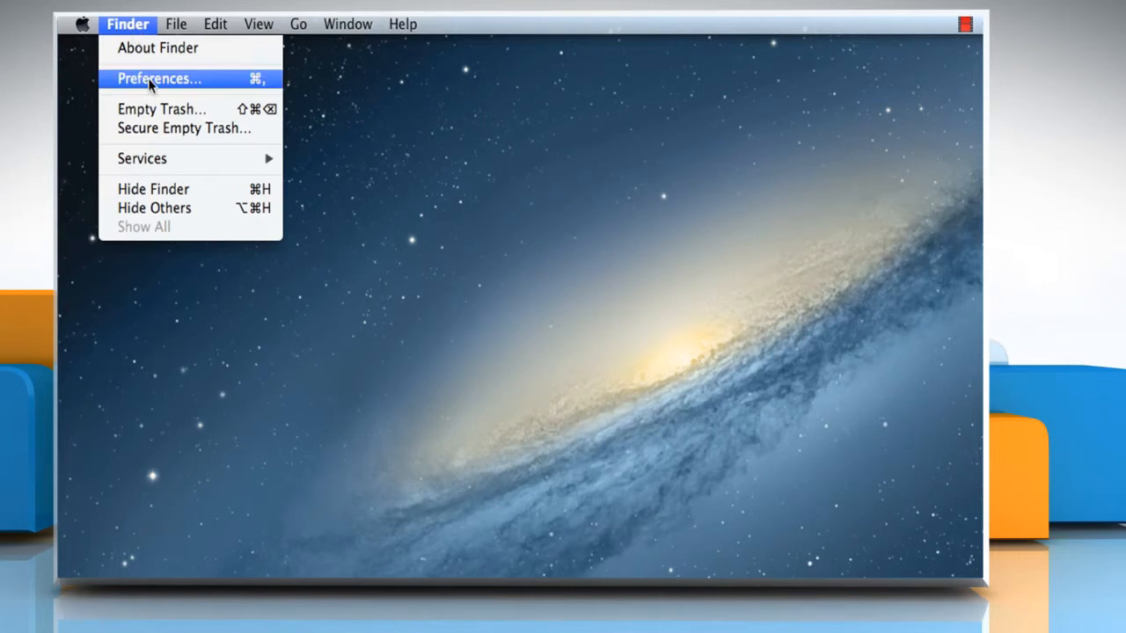
{"action": "left_click", "coordinate": [158, 78]}
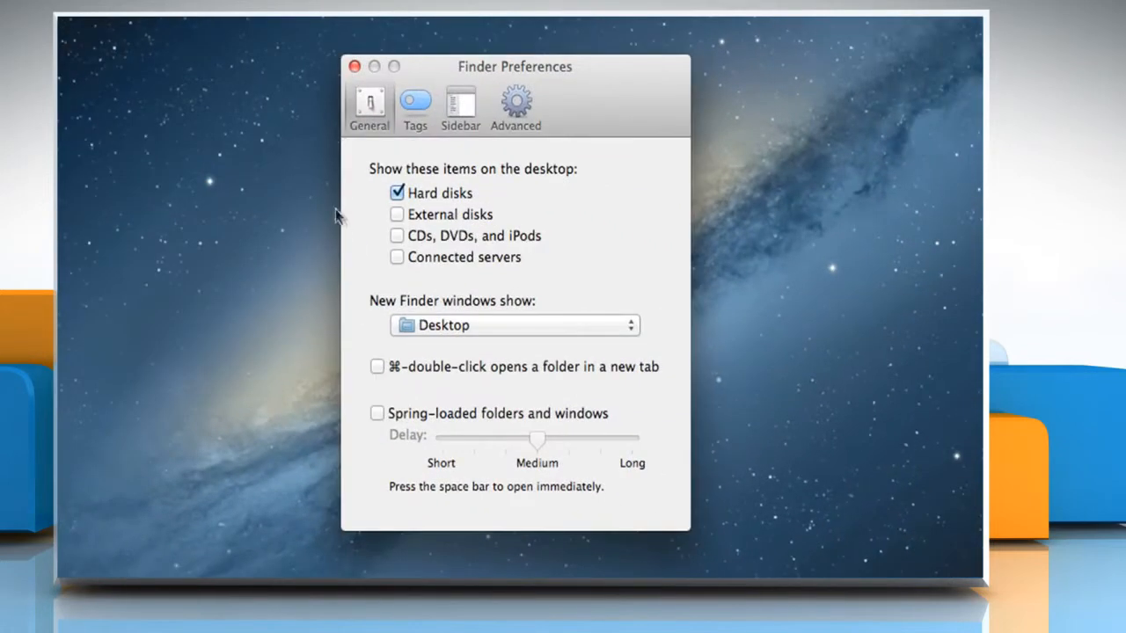
- In the Tags preferences, hide the Green tag from the sidebar
{"action": "left_click", "coordinate": [416, 105]}
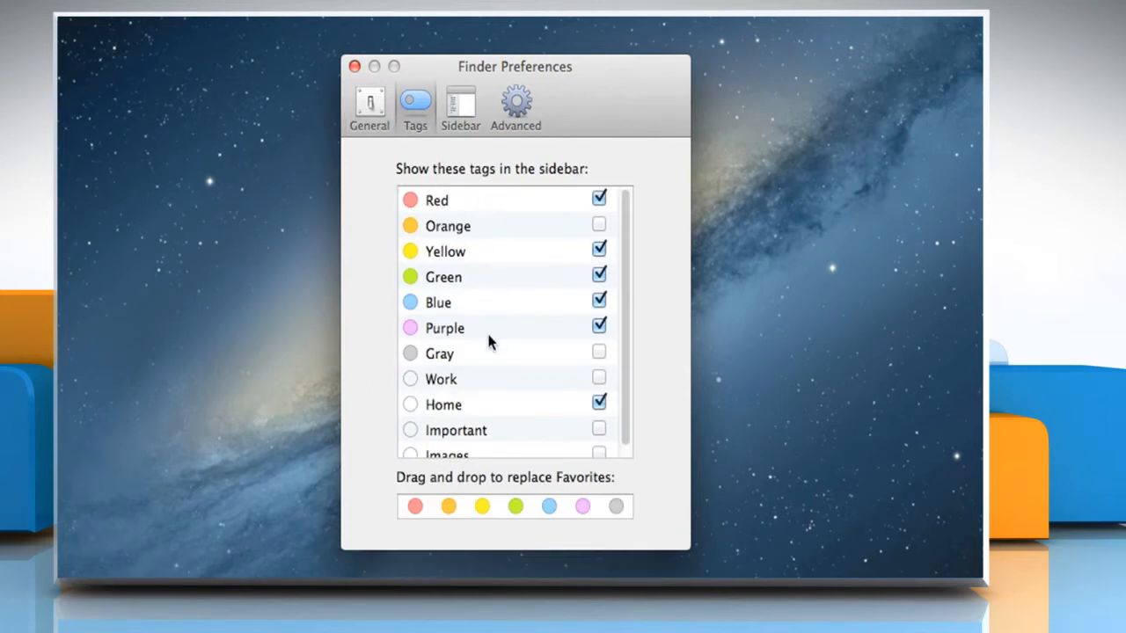
{"action": "mouse_move", "coordinate": [517, 303]}
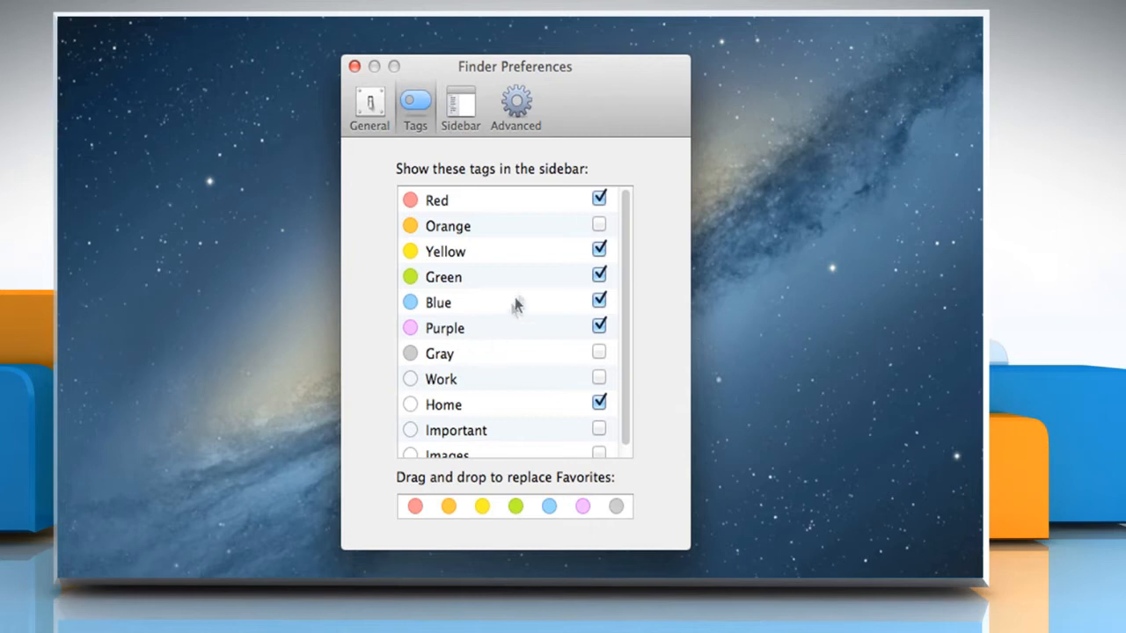
{"action": "left_click", "coordinate": [598, 225]}
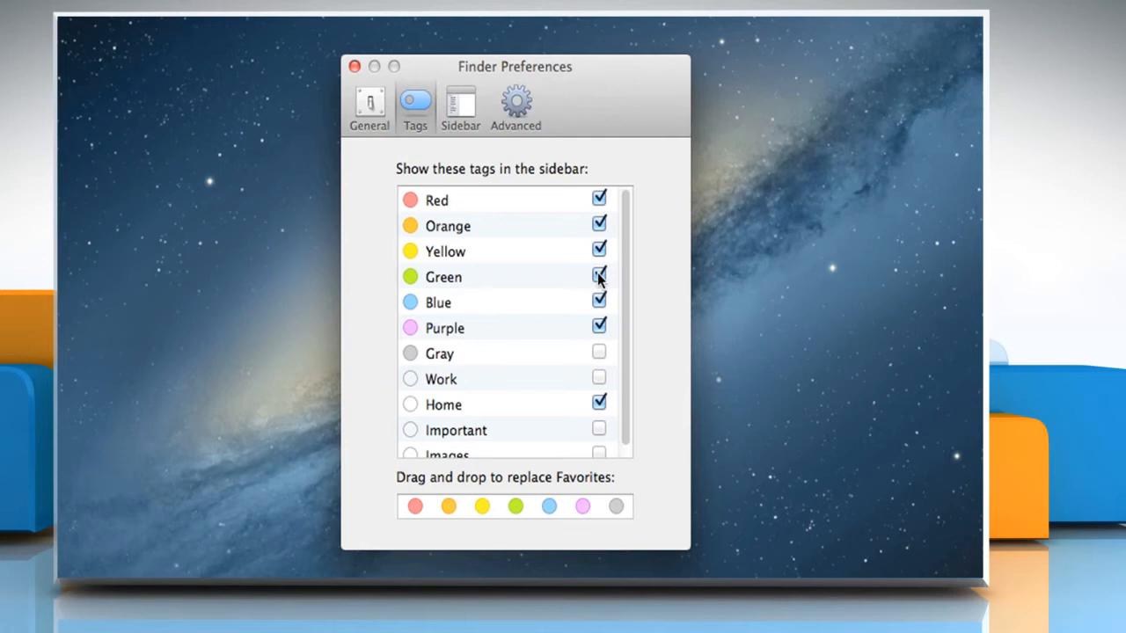
{"action": "left_click", "coordinate": [598, 277]}
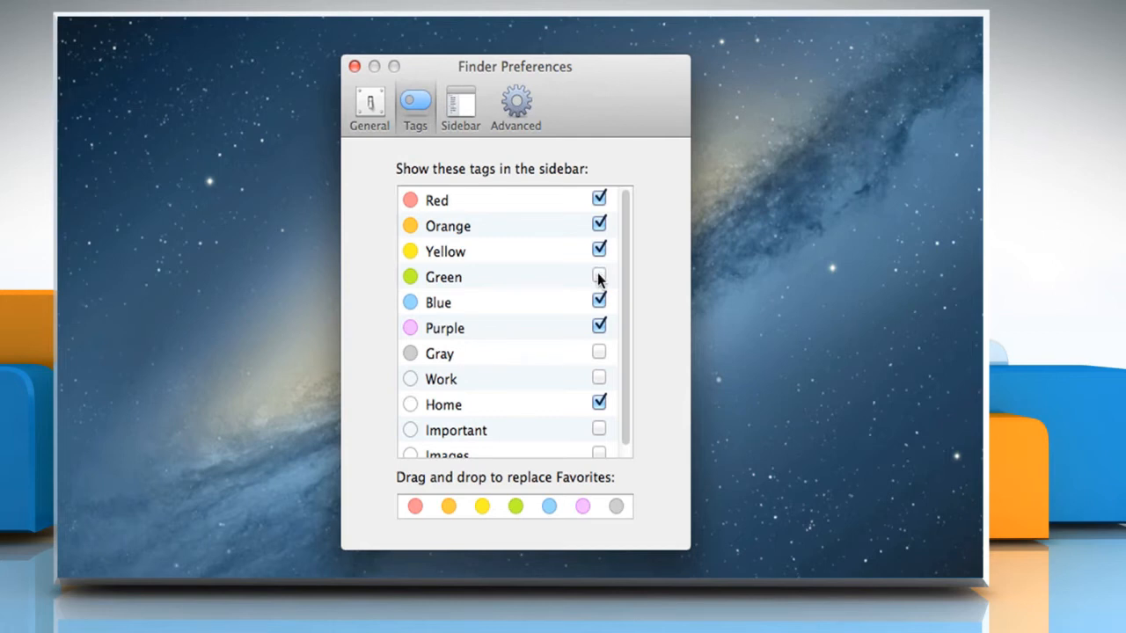
{"action": "left_click", "coordinate": [599, 274]}
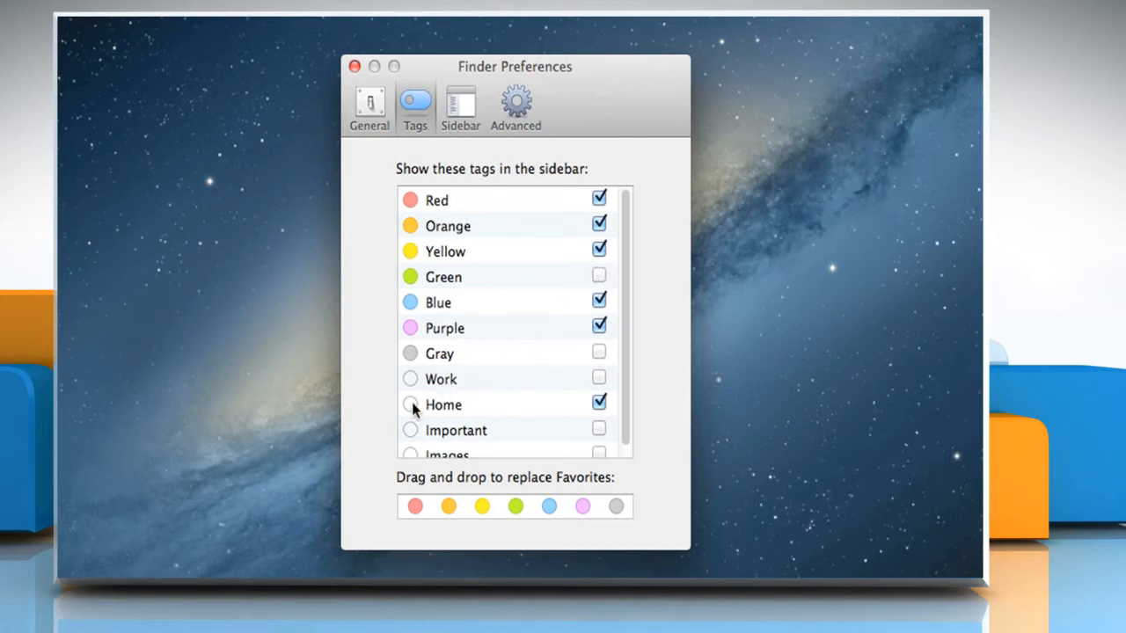
- Change the Home tag's colour to green
{"action": "left_click", "coordinate": [408, 405]}
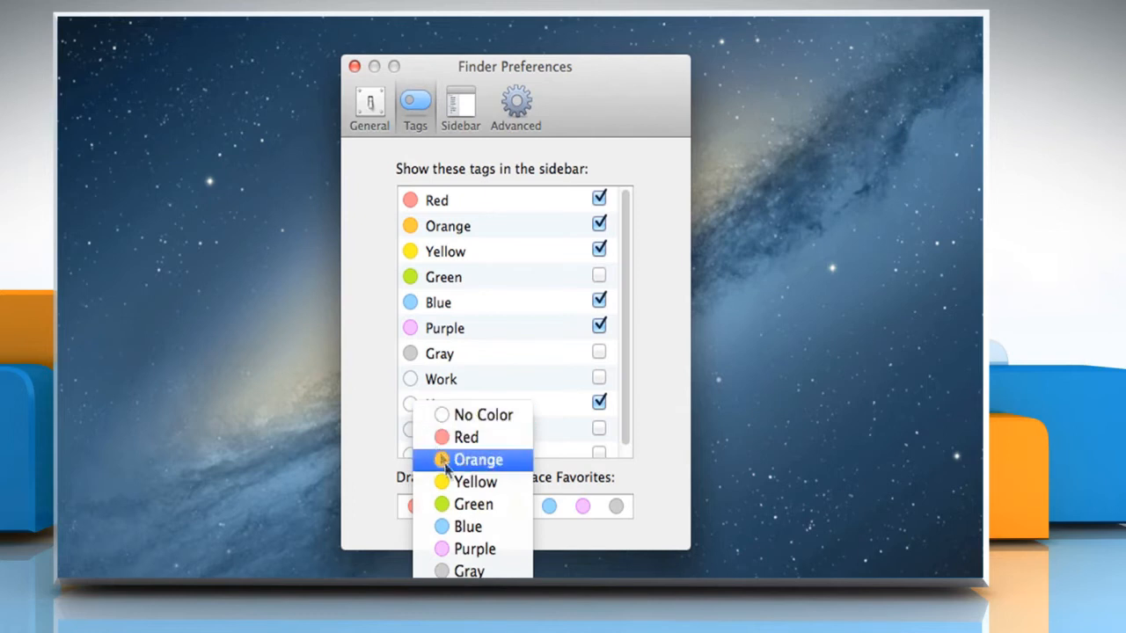
{"action": "left_click", "coordinate": [479, 459]}
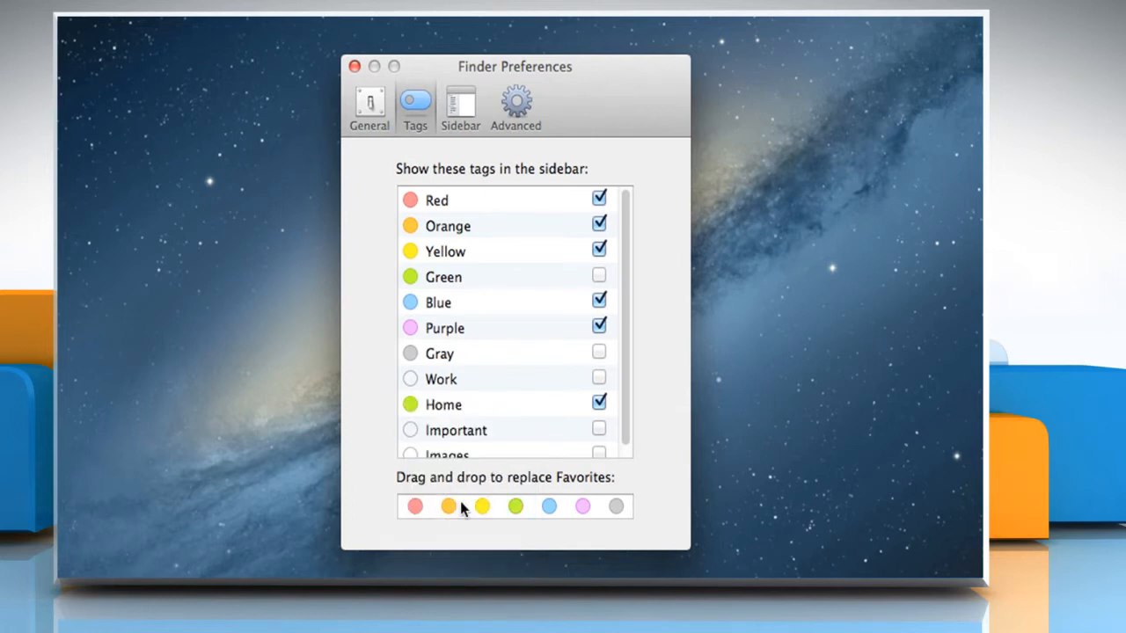
{"action": "mouse_move", "coordinate": [356, 84]}
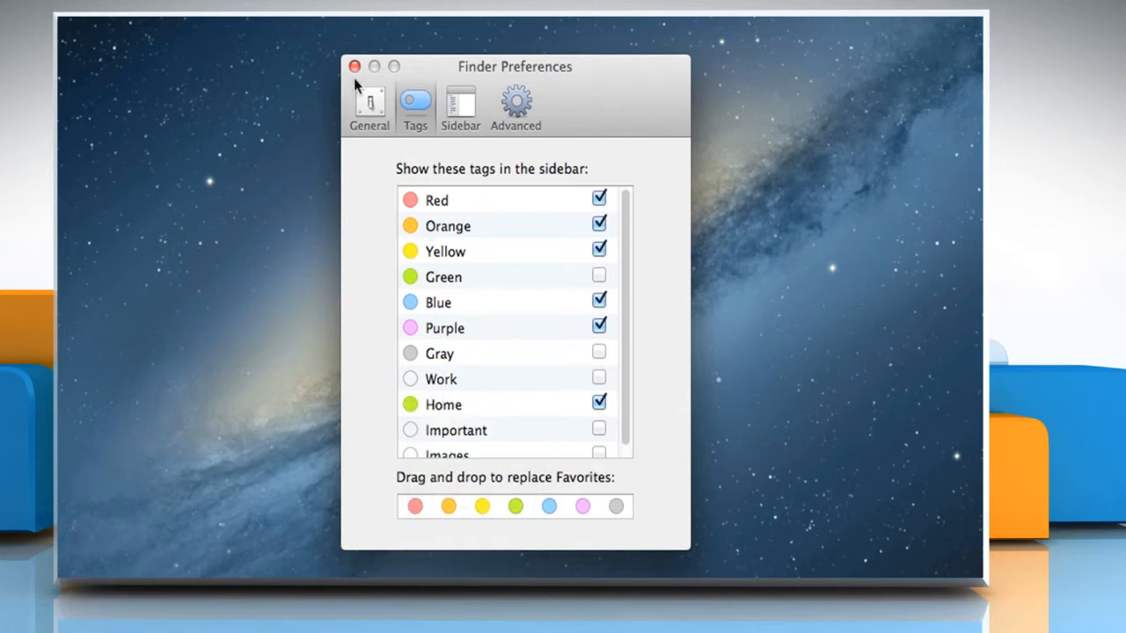
- Close preferences and reveal the Documents window's sidebar tag list, now without Green and with Home green
{"action": "left_click", "coordinate": [355, 66]}
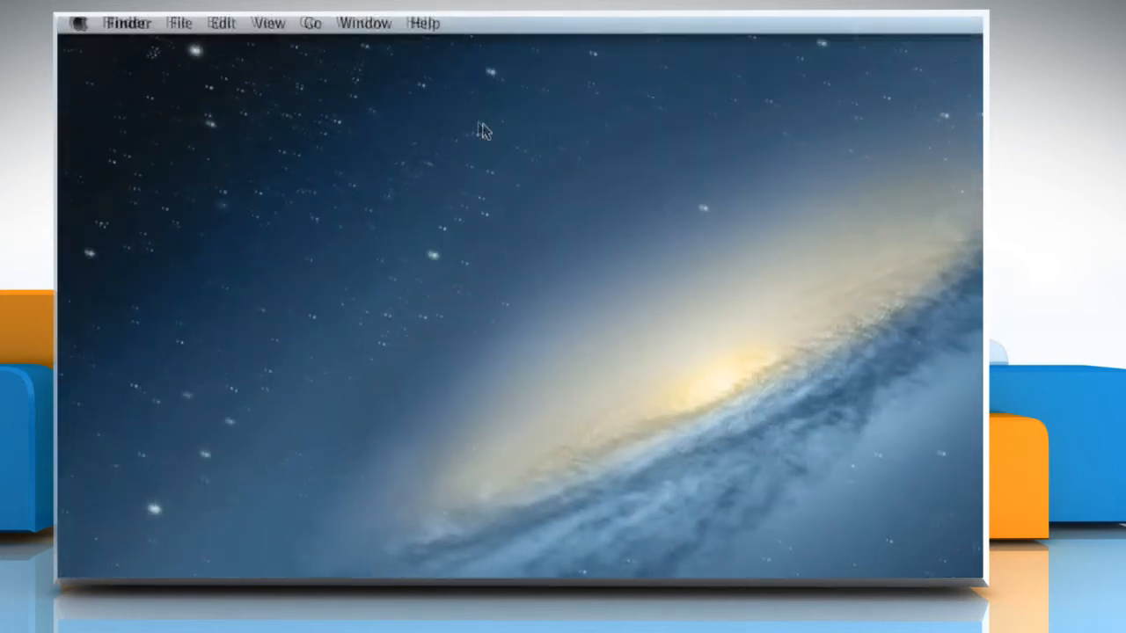
{"action": "left_click", "coordinate": [317, 25]}
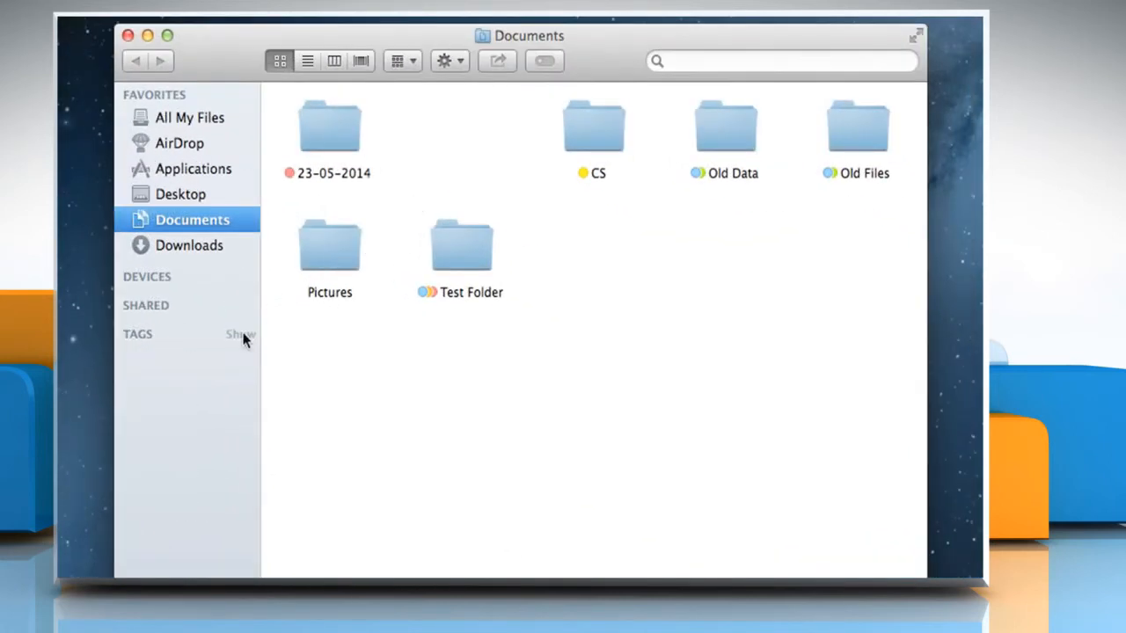
{"action": "left_click", "coordinate": [239, 334]}
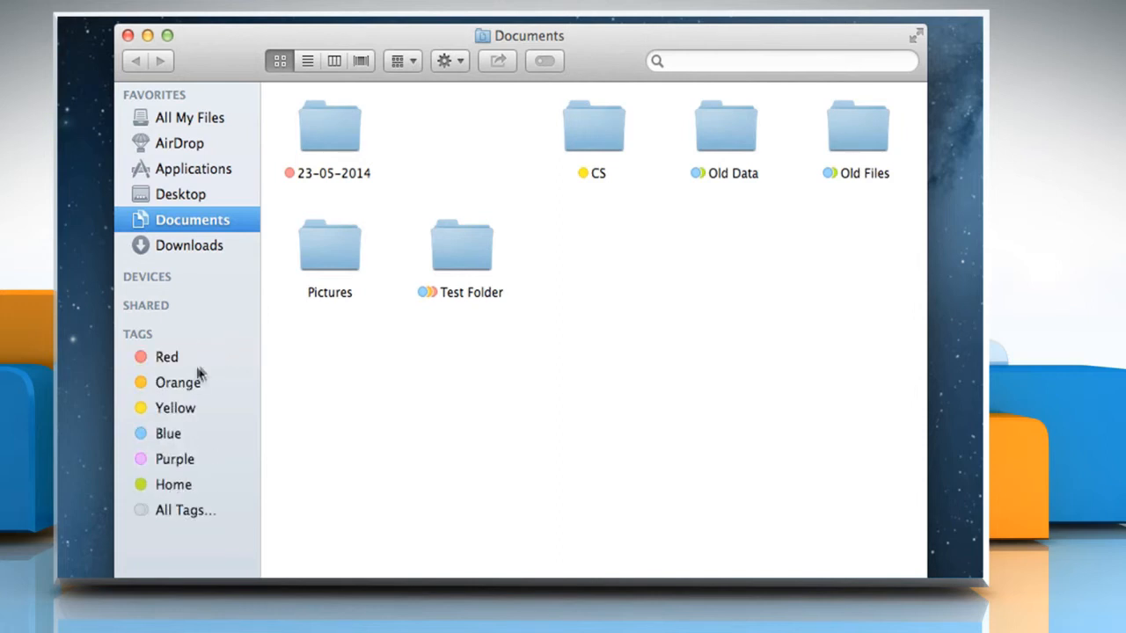
{"action": "mouse_move", "coordinate": [151, 486]}
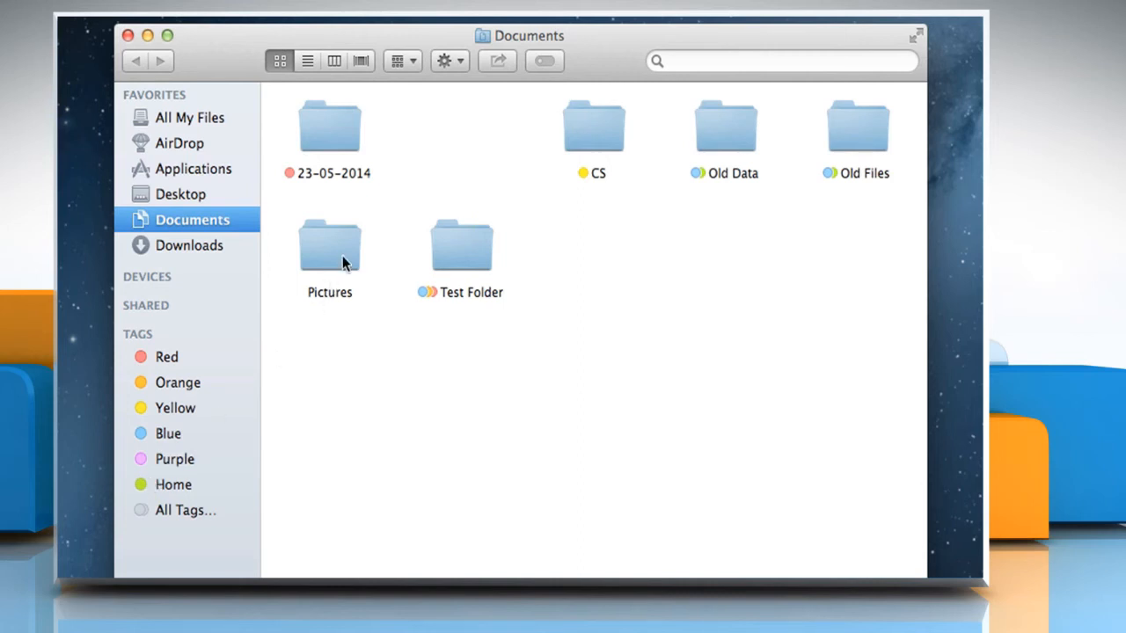
- Assign the green Home tag to the Pictures folder
{"action": "left_click", "coordinate": [329, 245]}
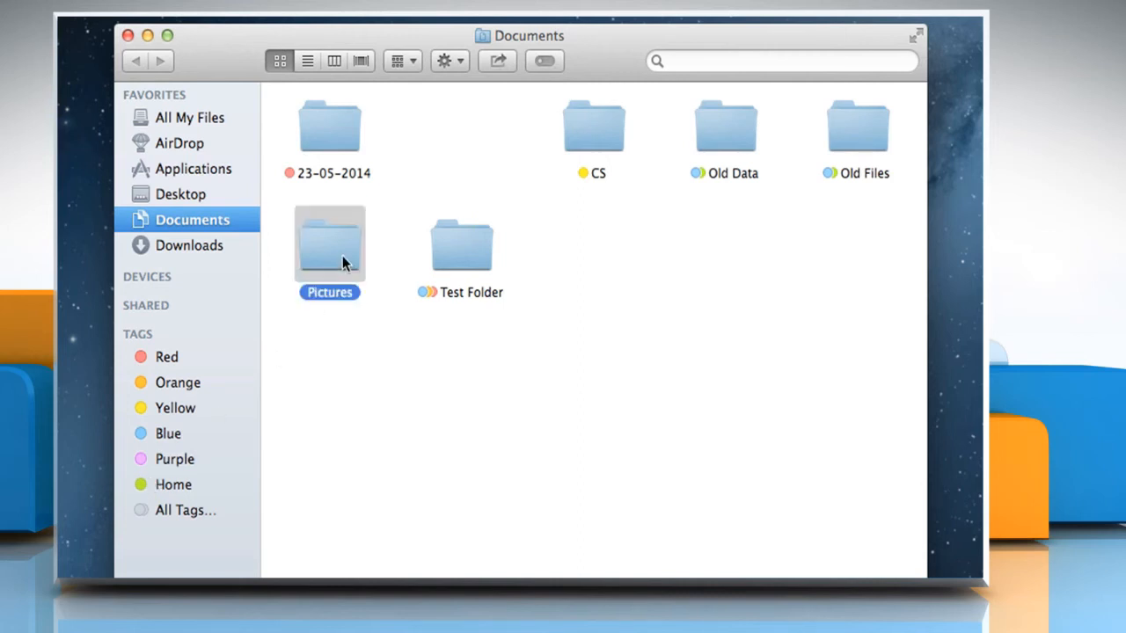
{"action": "mouse_move", "coordinate": [546, 74]}
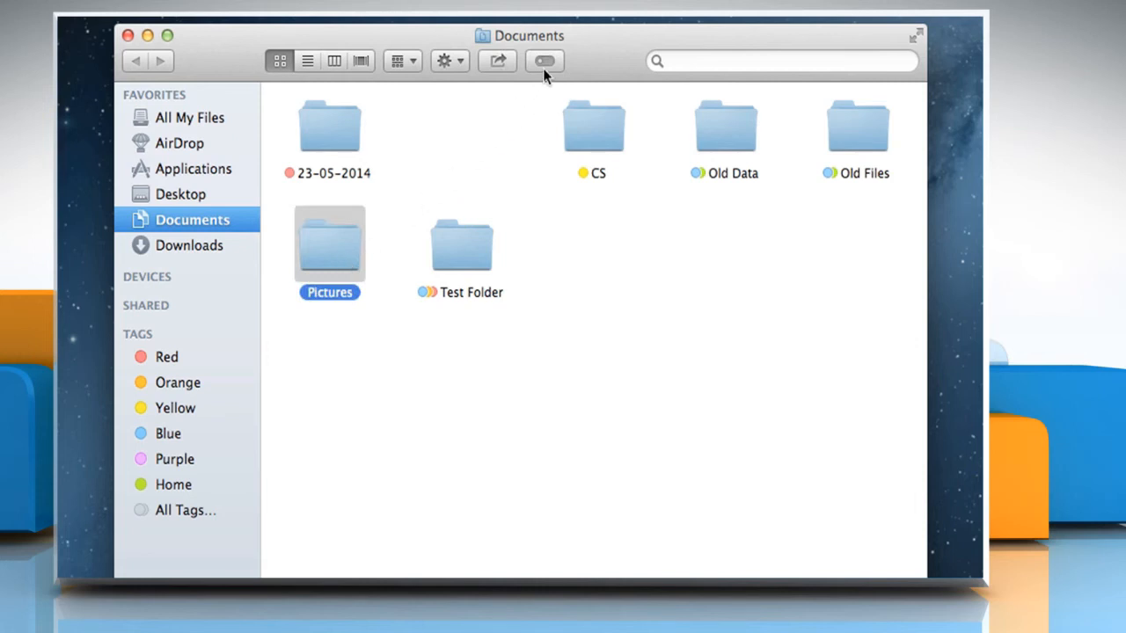
{"action": "left_click", "coordinate": [543, 59]}
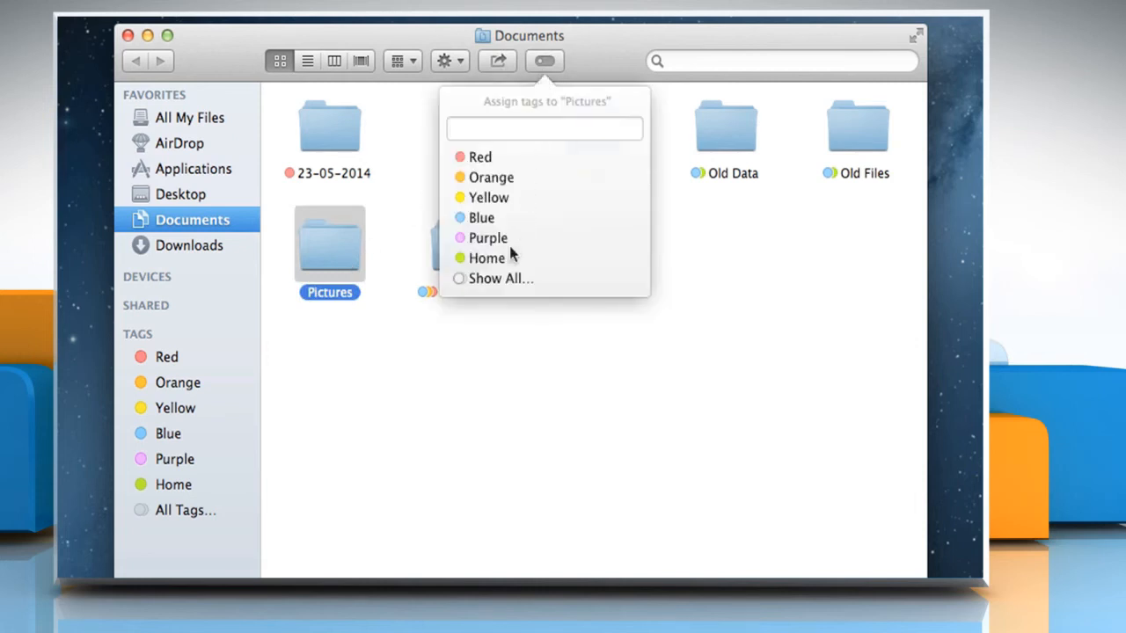
{"action": "left_click", "coordinate": [486, 257]}
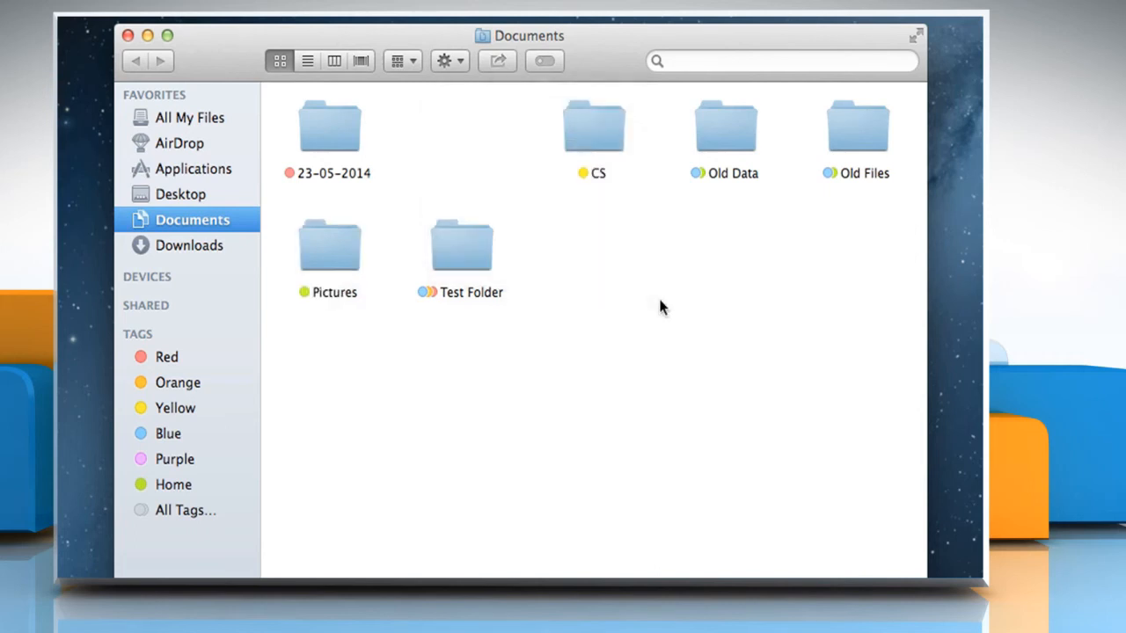
{"action": "mouse_move", "coordinate": [539, 338]}
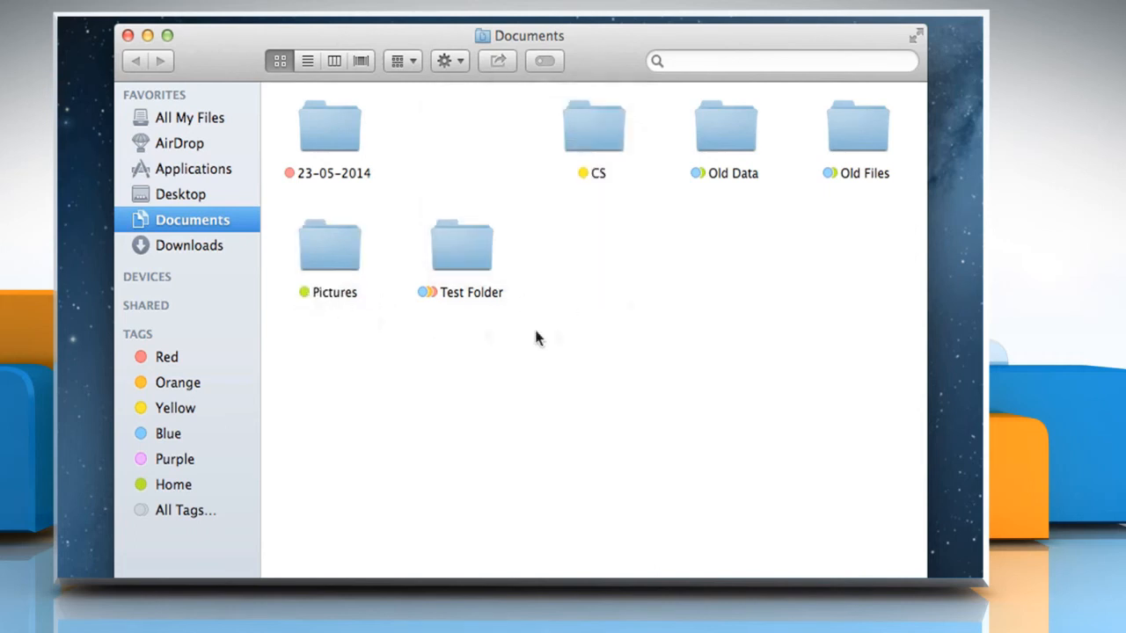